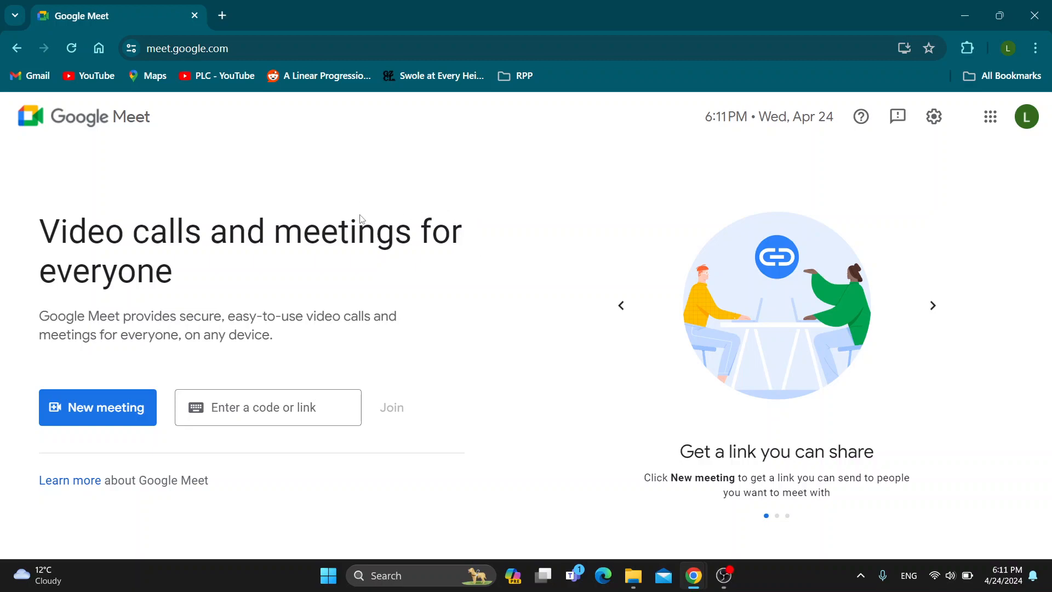
{"action": "mouse_move", "coordinate": [360, 232]}
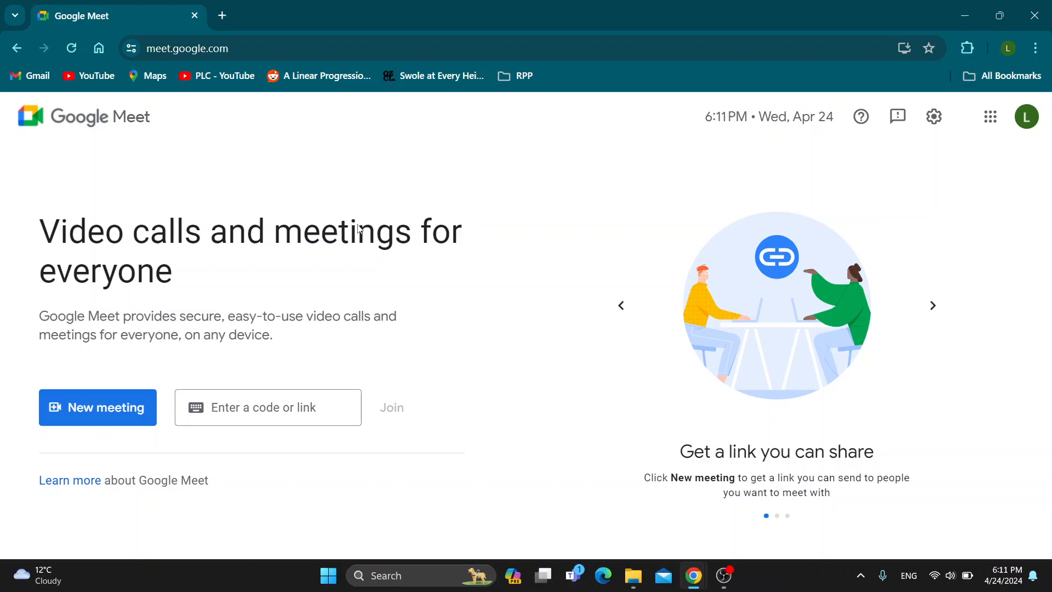
{"action": "mouse_move", "coordinate": [386, 195]}
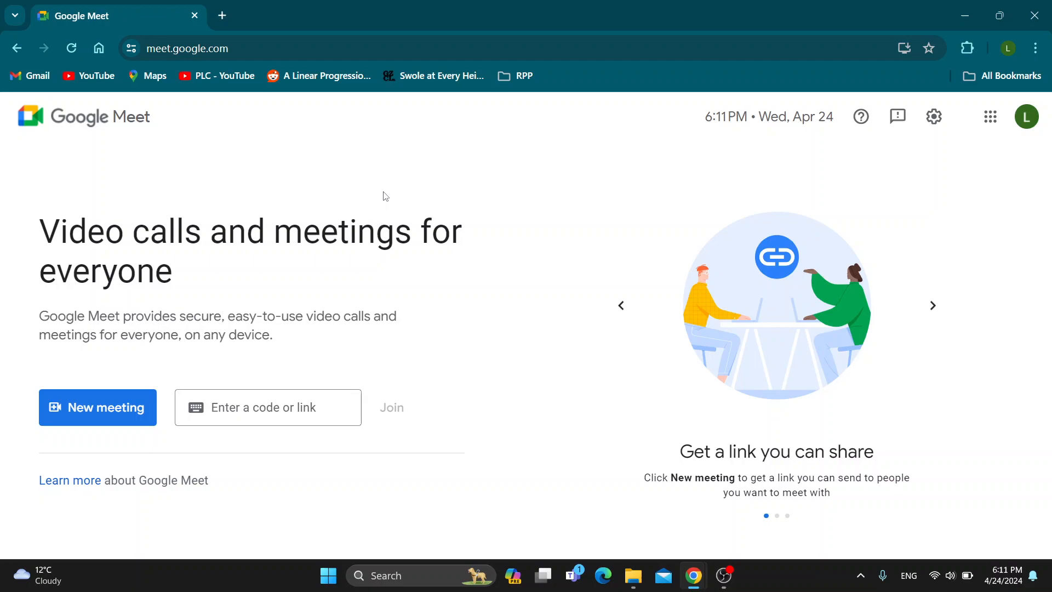
{"action": "mouse_move", "coordinate": [500, 212]}
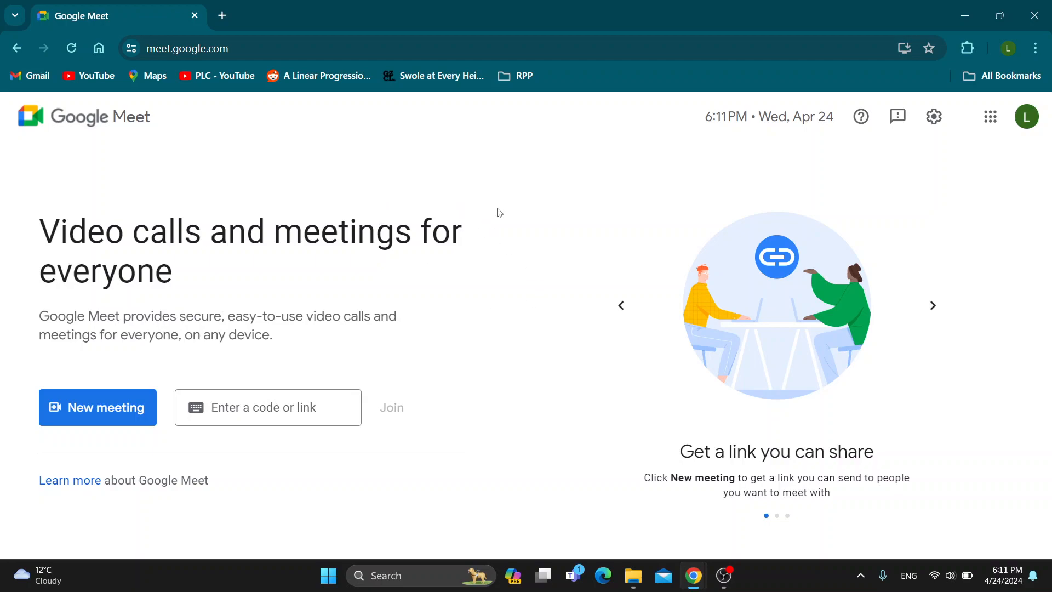
{"action": "mouse_move", "coordinate": [322, 135]}
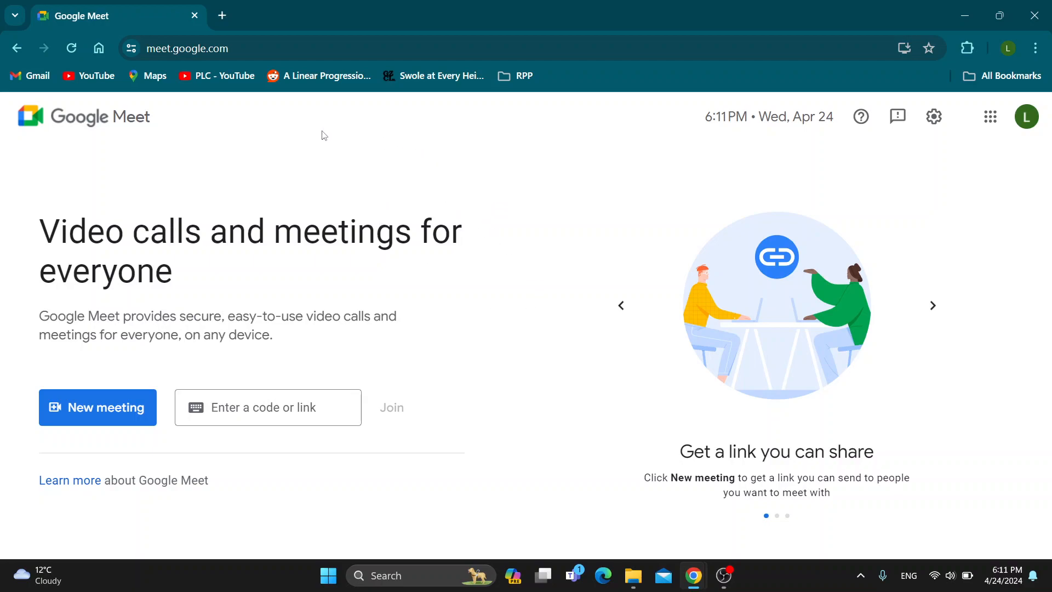
{"action": "mouse_move", "coordinate": [388, 125]}
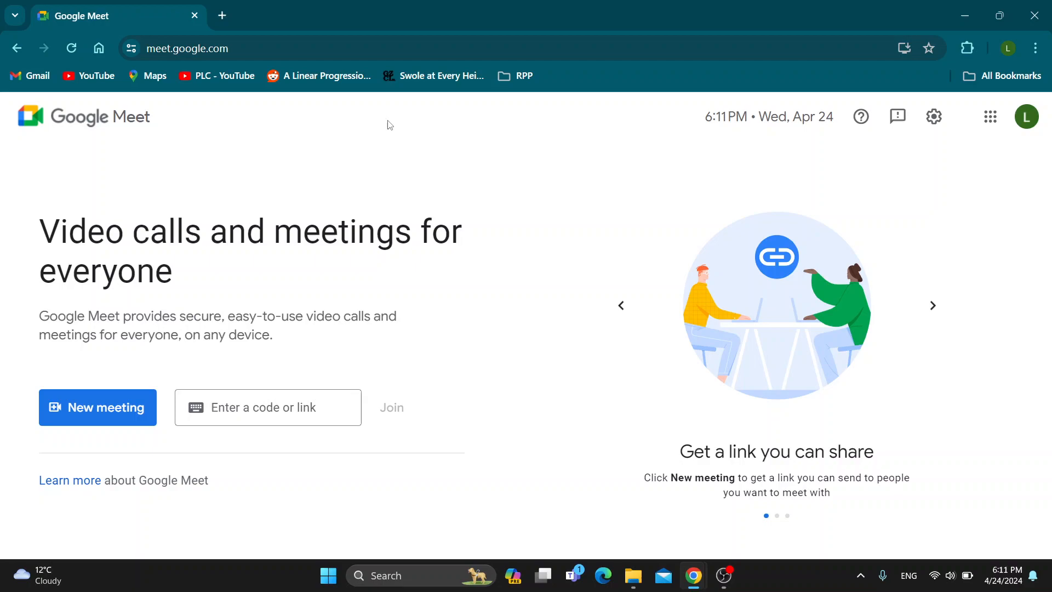
{"action": "mouse_move", "coordinate": [488, 170]}
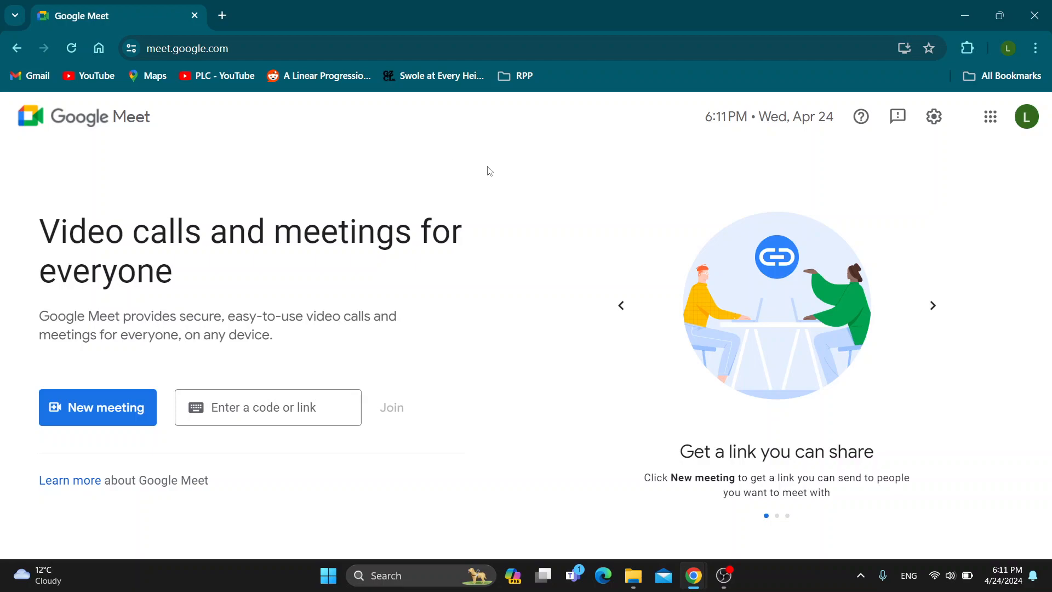
{"action": "mouse_move", "coordinate": [469, 167]}
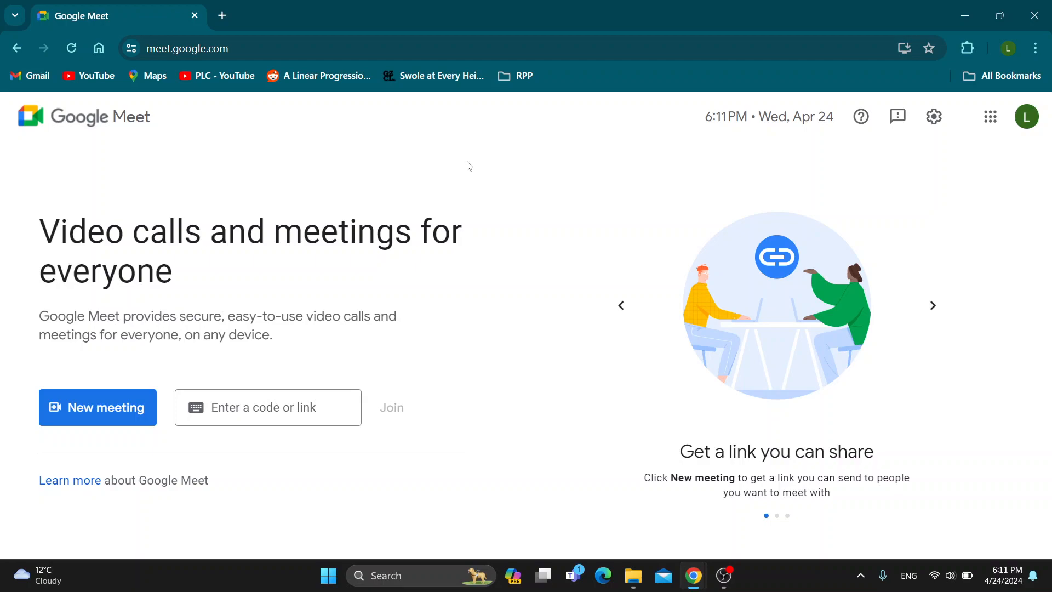
{"action": "mouse_move", "coordinate": [452, 171]}
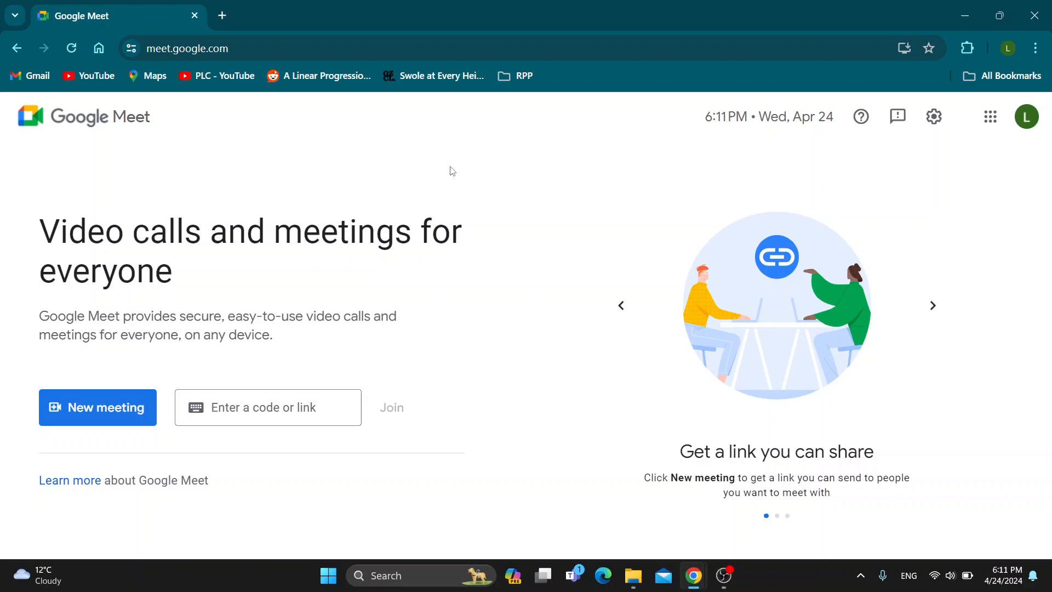
{"action": "mouse_move", "coordinate": [473, 196]}
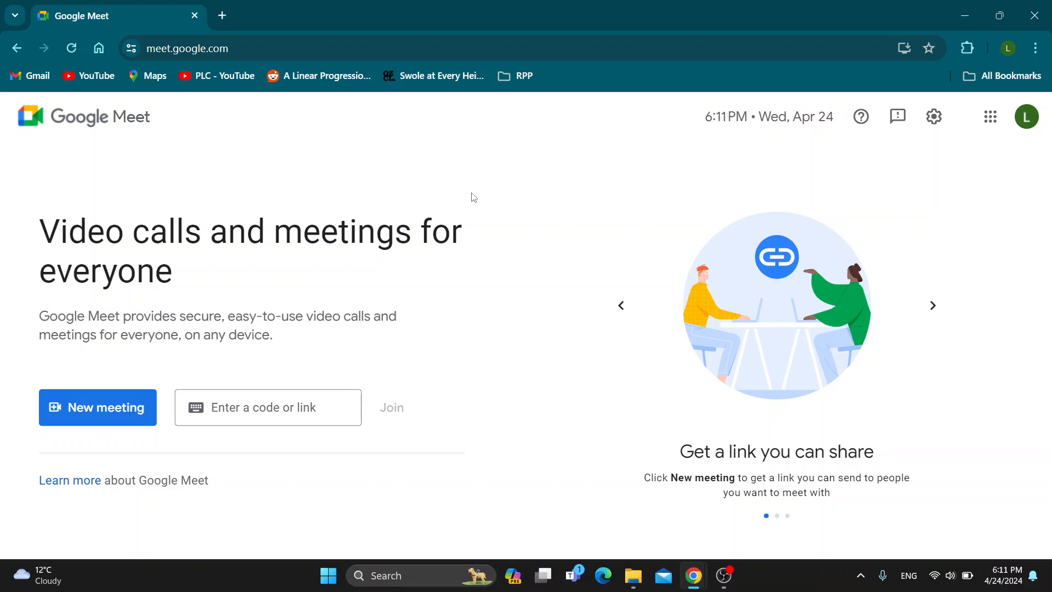
{"action": "mouse_move", "coordinate": [480, 212]}
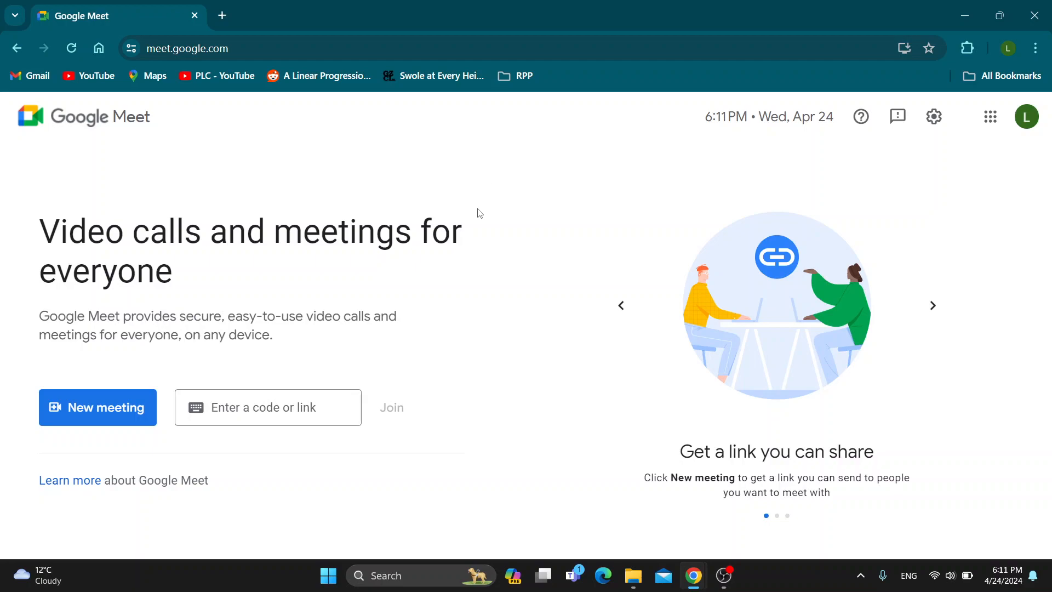
{"action": "mouse_move", "coordinate": [363, 182]}
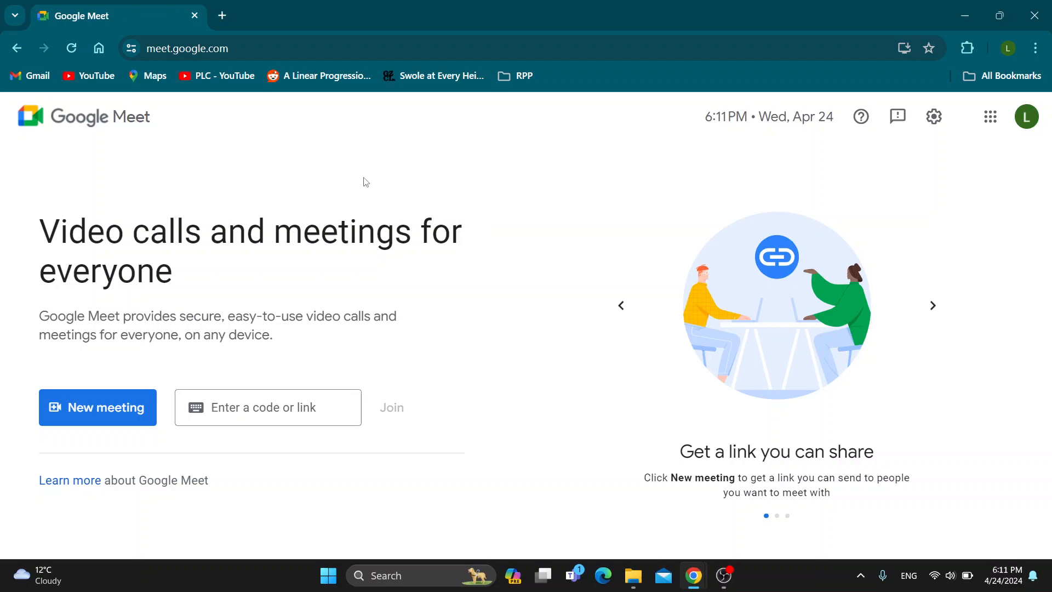
{"action": "mouse_move", "coordinate": [202, 119]}
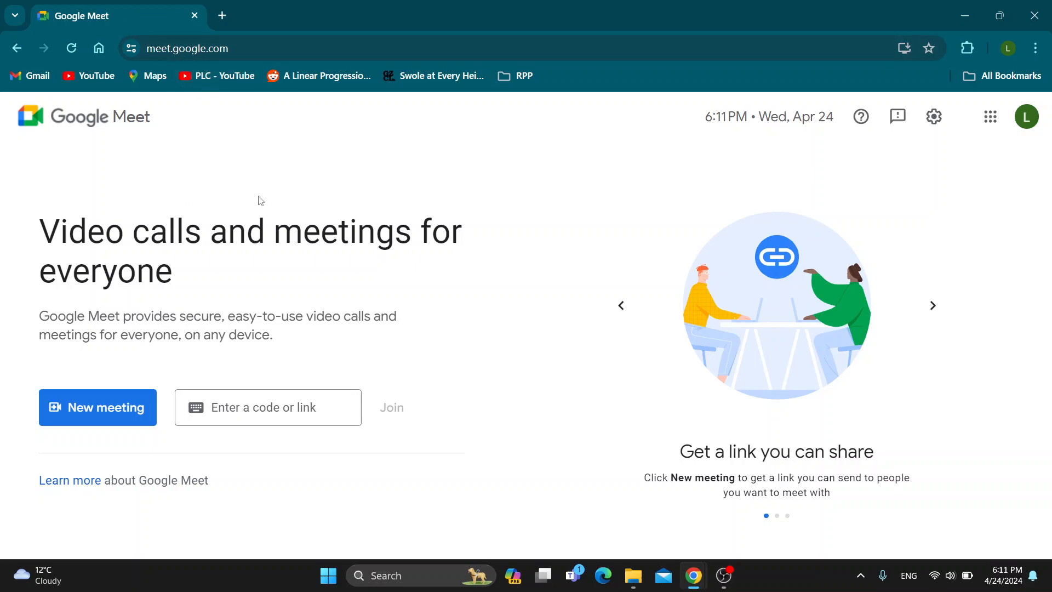
{"action": "mouse_move", "coordinate": [562, 331]}
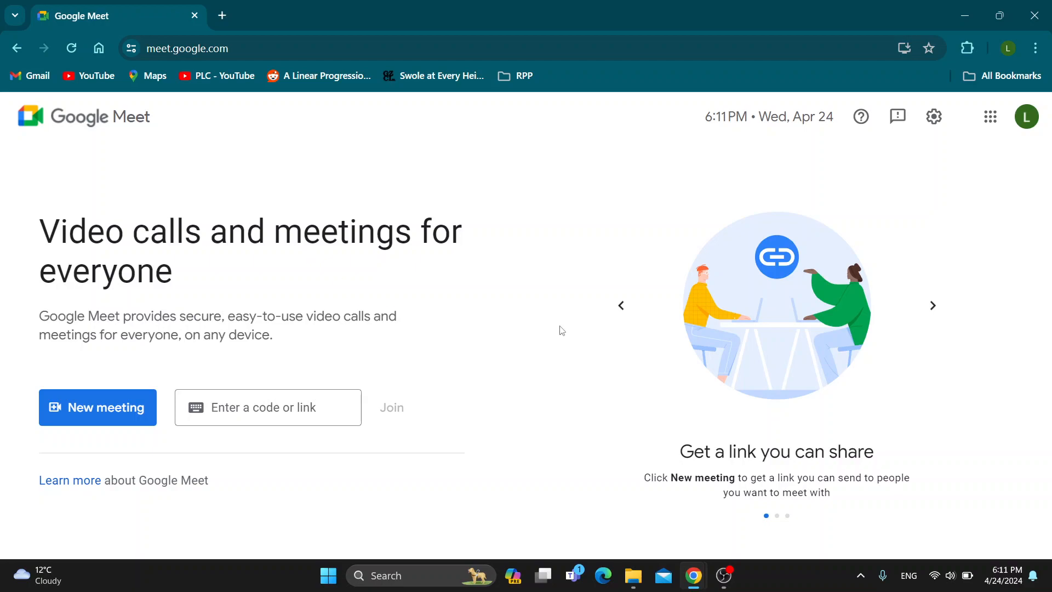
{"action": "mouse_move", "coordinate": [575, 217]}
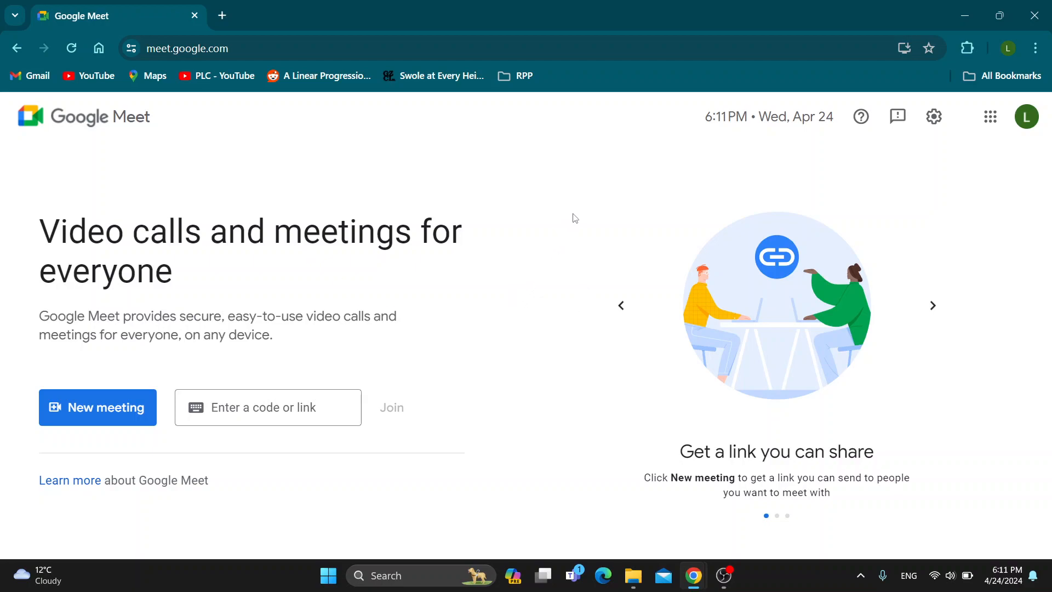
{"action": "mouse_move", "coordinate": [808, 177]}
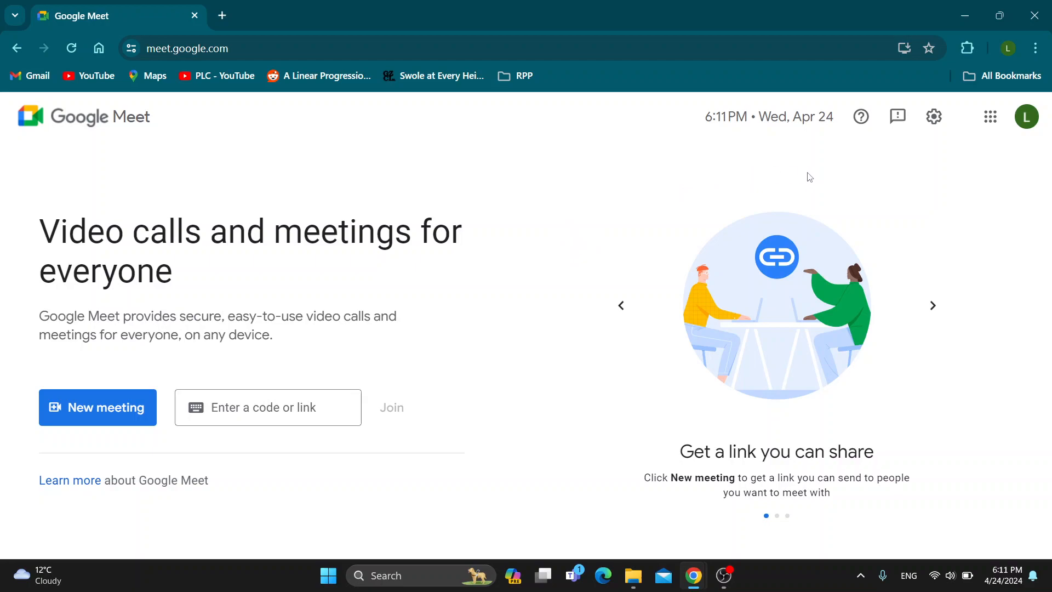
{"action": "mouse_move", "coordinate": [586, 184]}
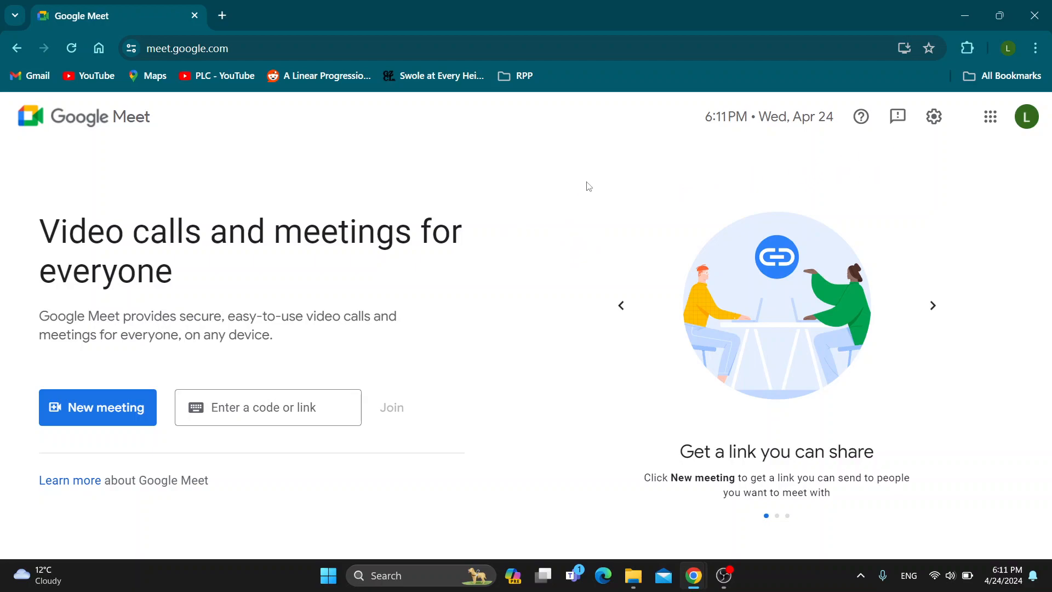
{"action": "mouse_move", "coordinate": [82, 493]}
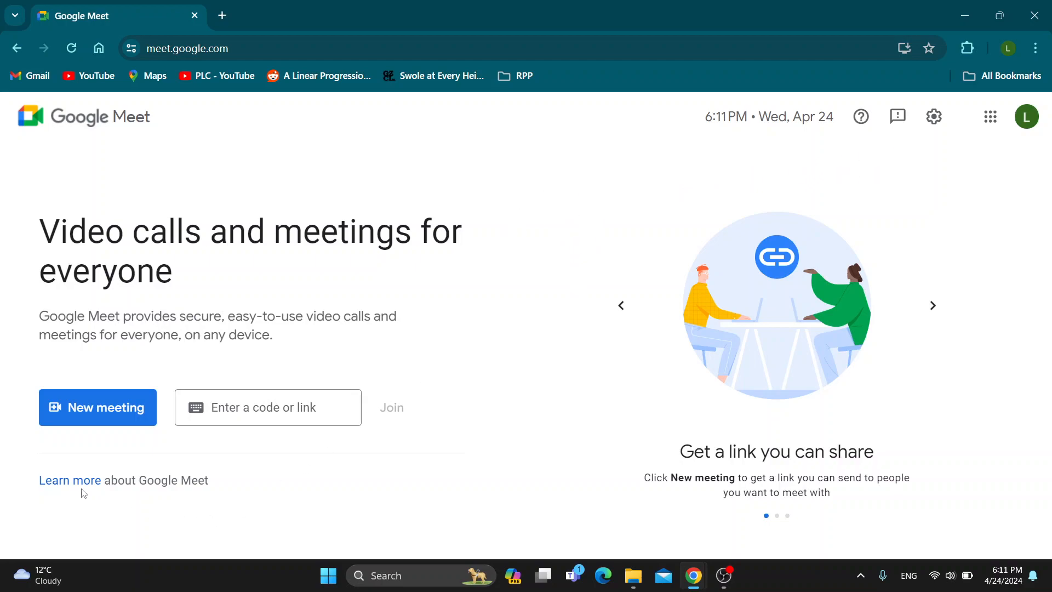
- Start and join an instant meeting from the New meeting menu
{"action": "left_click", "coordinate": [271, 406]}
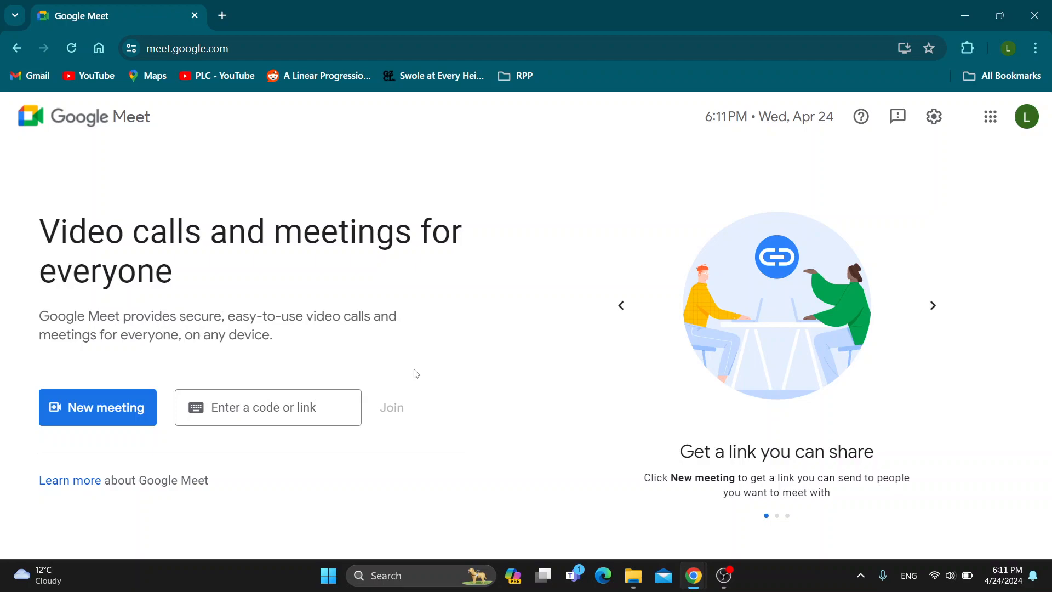
{"action": "mouse_move", "coordinate": [411, 384]}
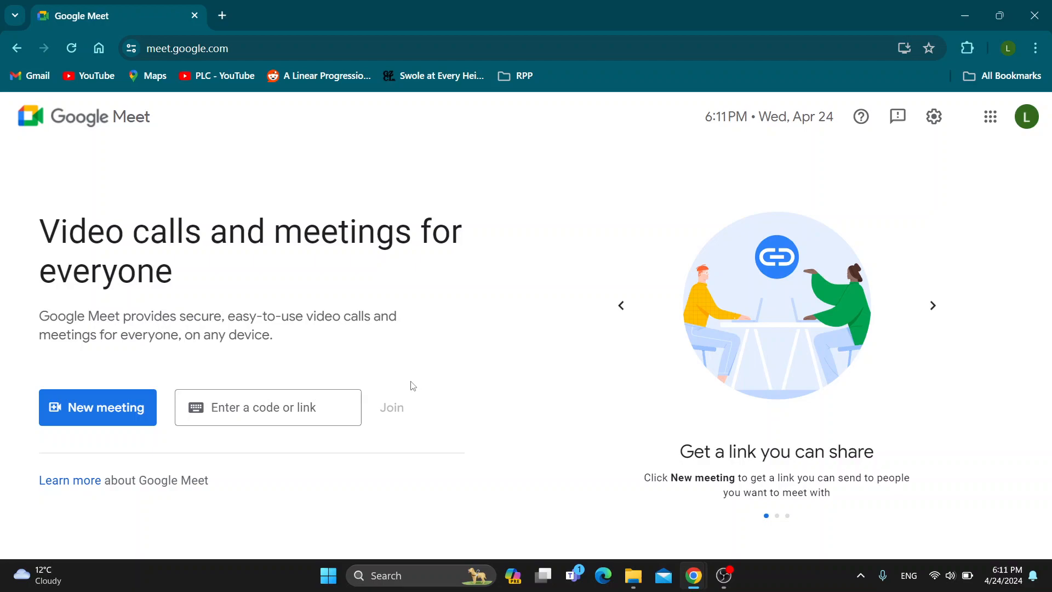
{"action": "mouse_move", "coordinate": [415, 389]}
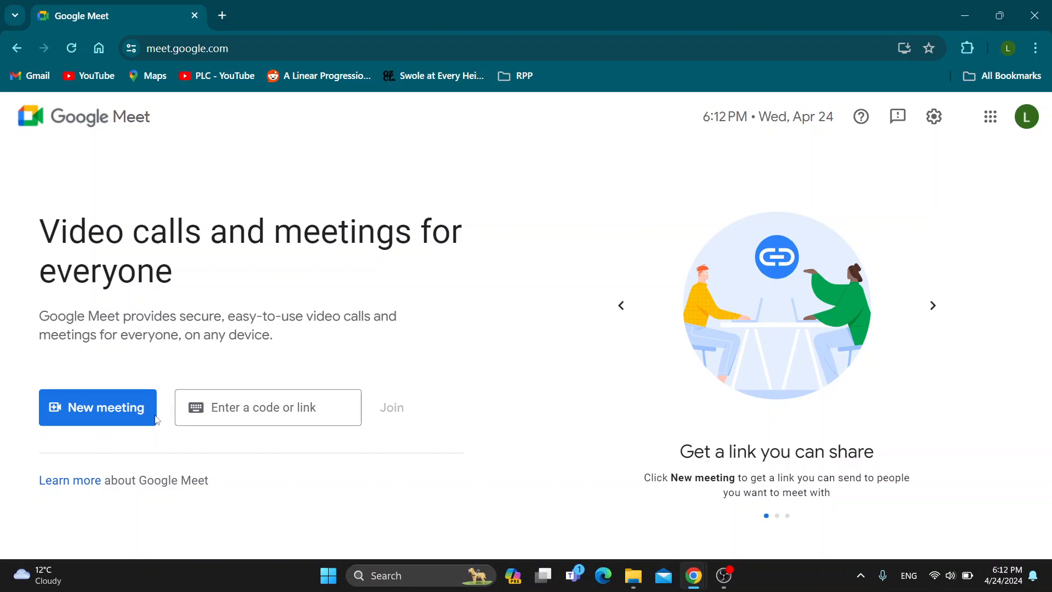
{"action": "left_click", "coordinate": [98, 408]}
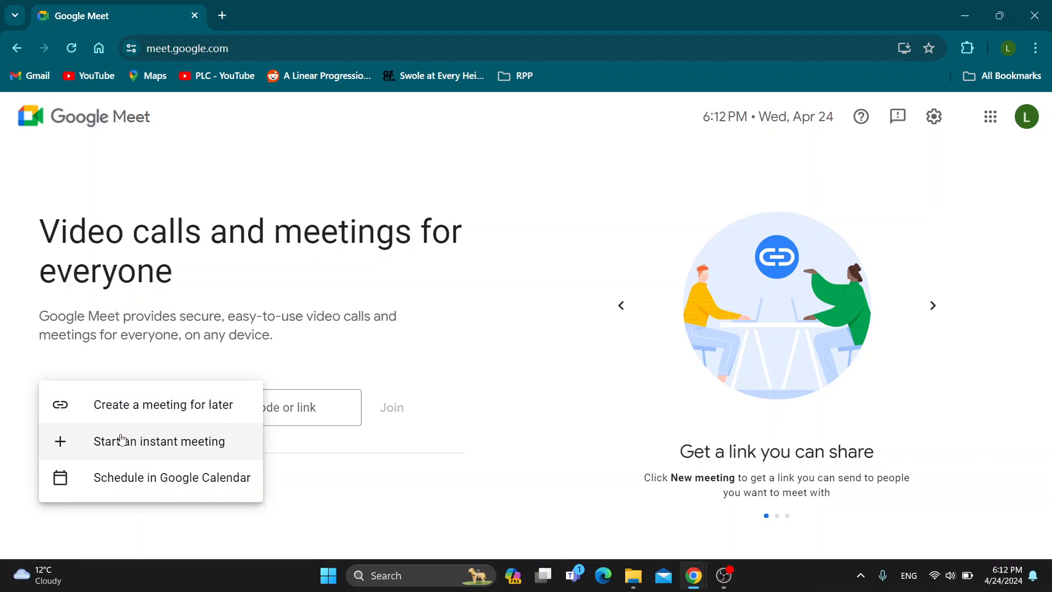
{"action": "left_click", "coordinate": [160, 441]}
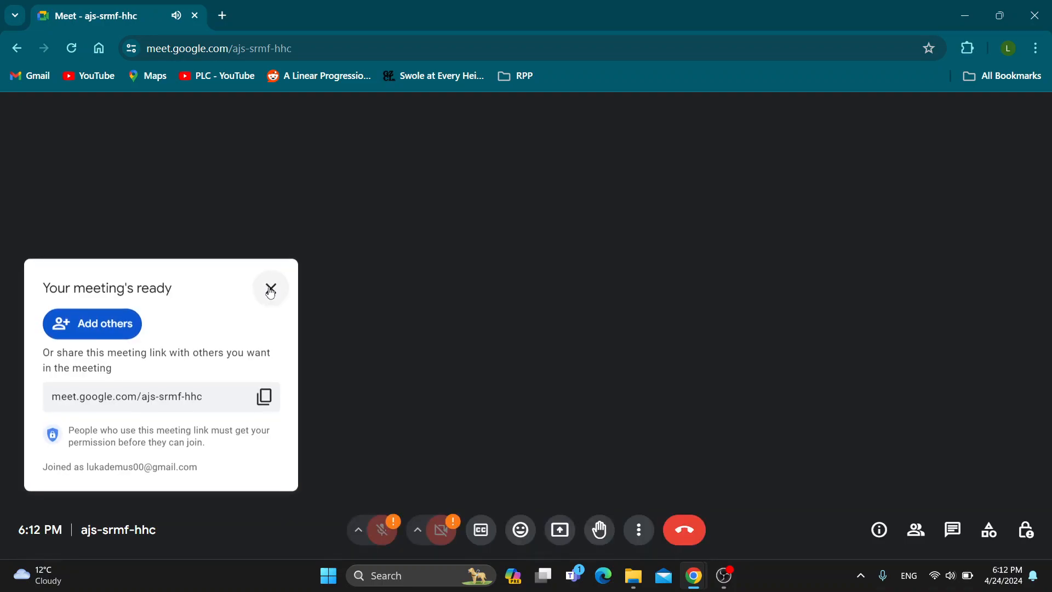
- Close the 'Your meeting's ready' notice so only the call view shows
{"action": "left_click", "coordinate": [270, 289]}
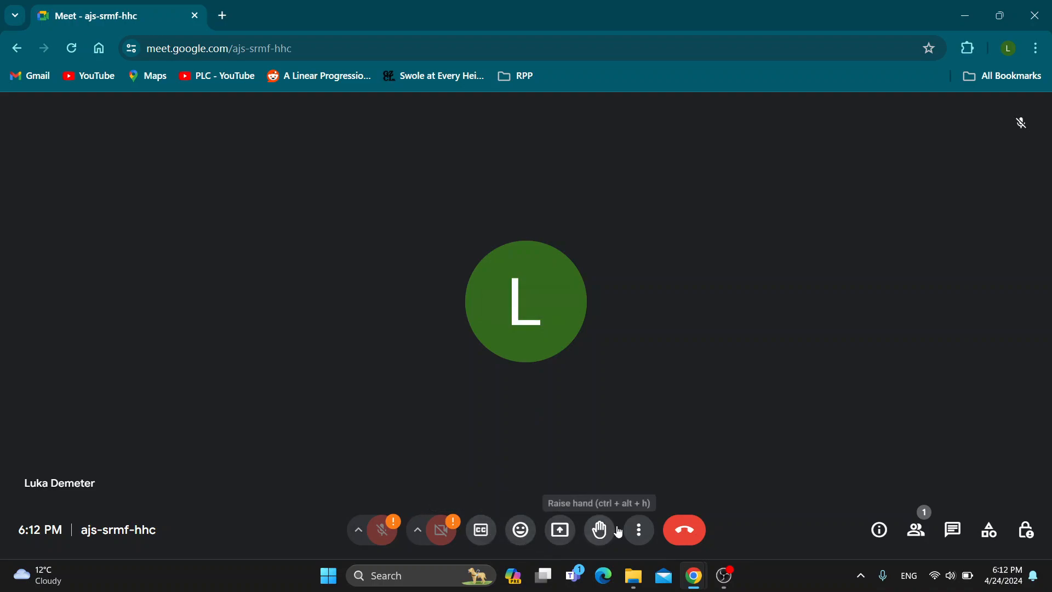
{"action": "mouse_move", "coordinate": [637, 541]}
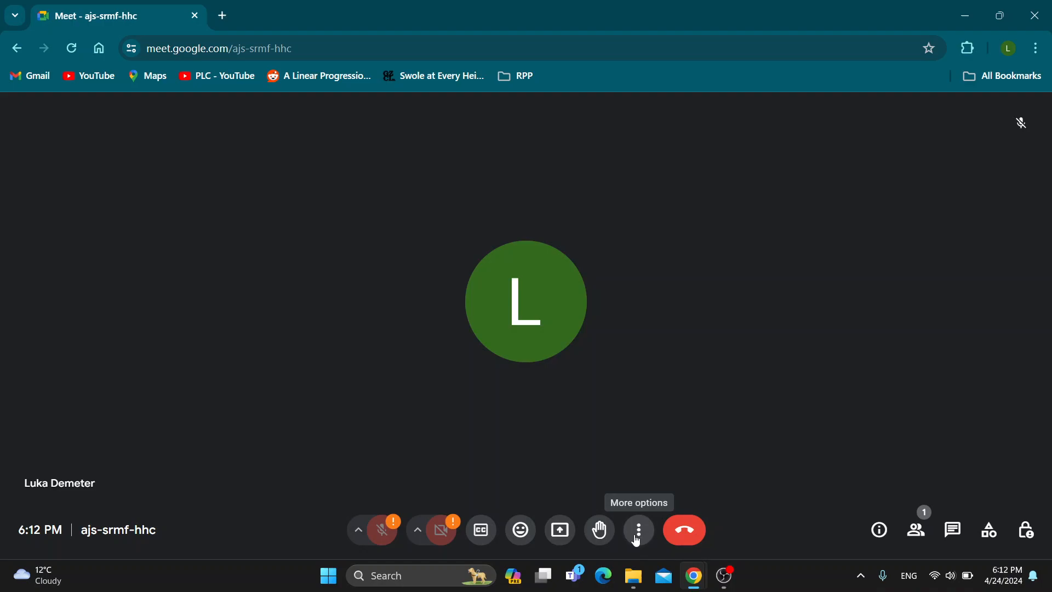
- View the More options menu showing Recording unavailable greyed out, then close it
{"action": "left_click", "coordinate": [638, 530]}
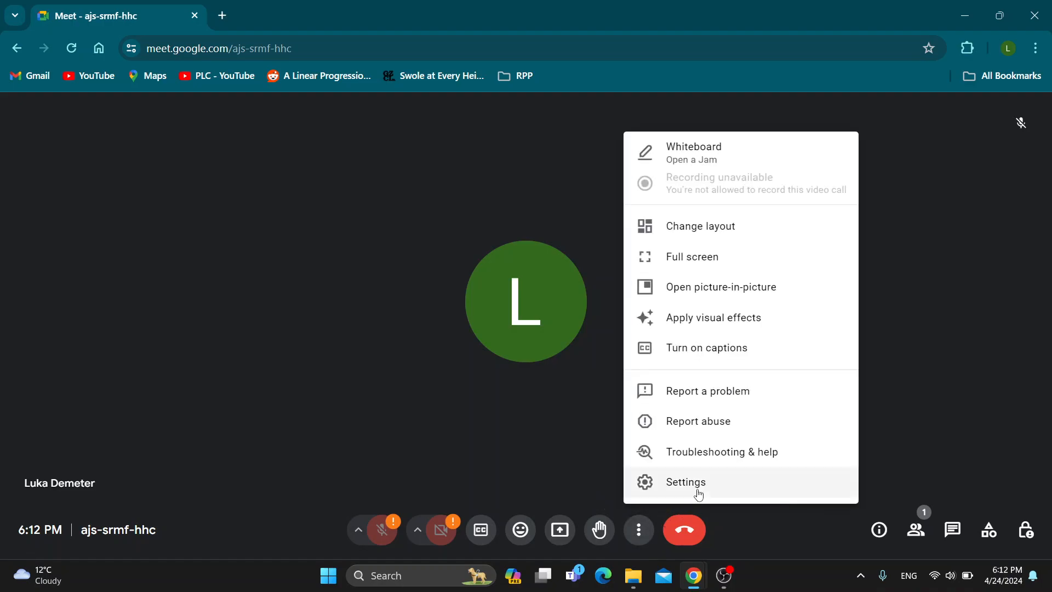
{"action": "mouse_move", "coordinate": [754, 423]}
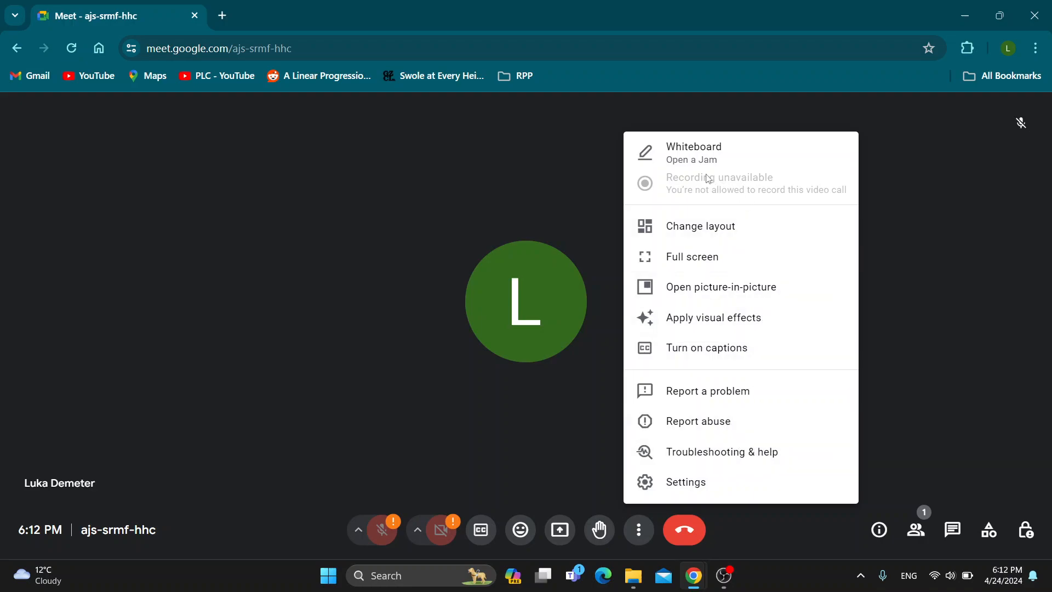
{"action": "mouse_move", "coordinate": [696, 193]}
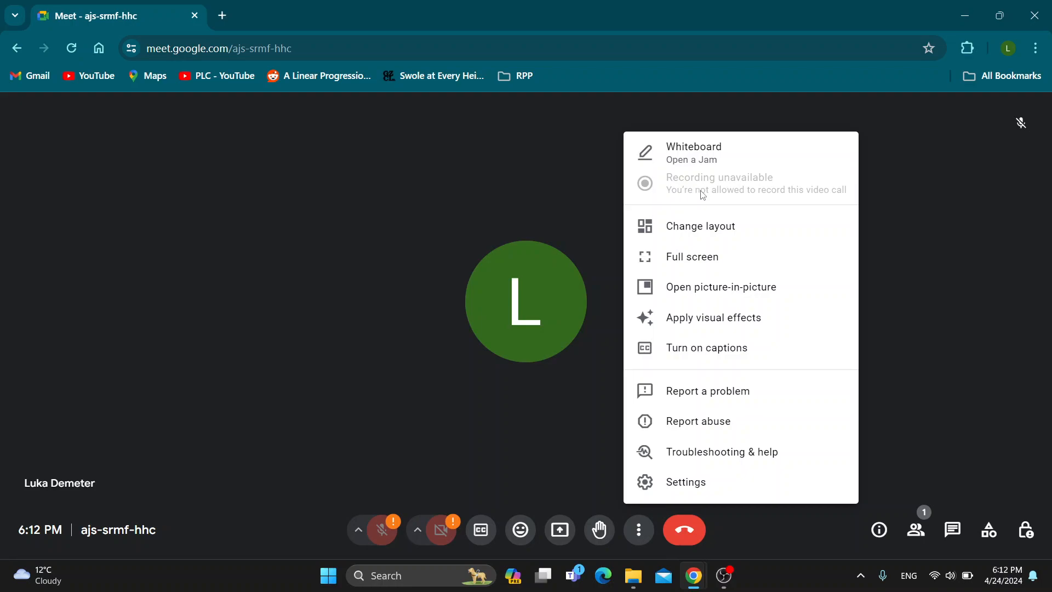
{"action": "mouse_move", "coordinate": [651, 189]}
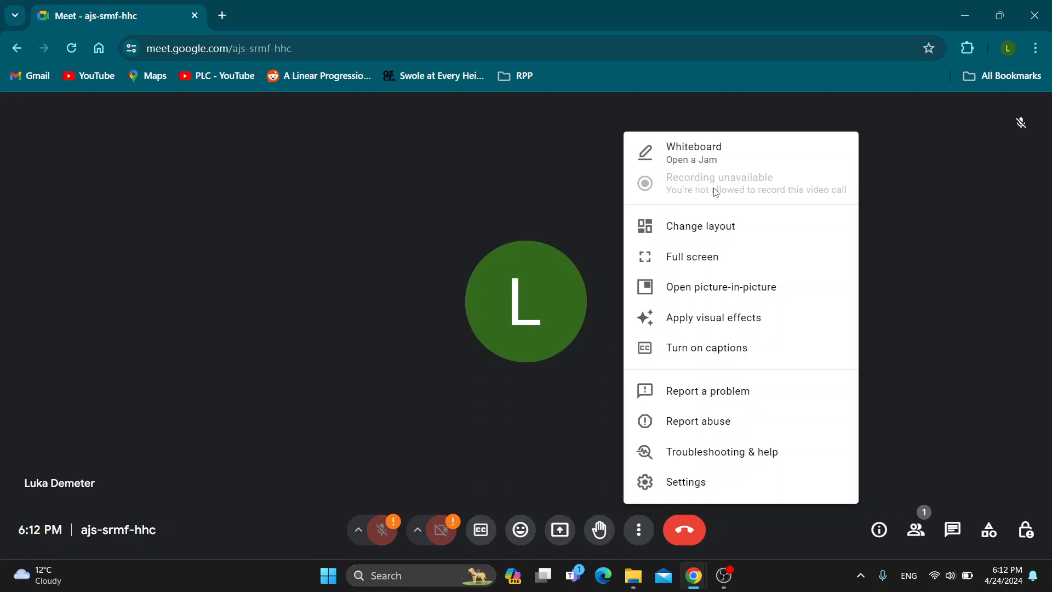
{"action": "mouse_move", "coordinate": [757, 173]}
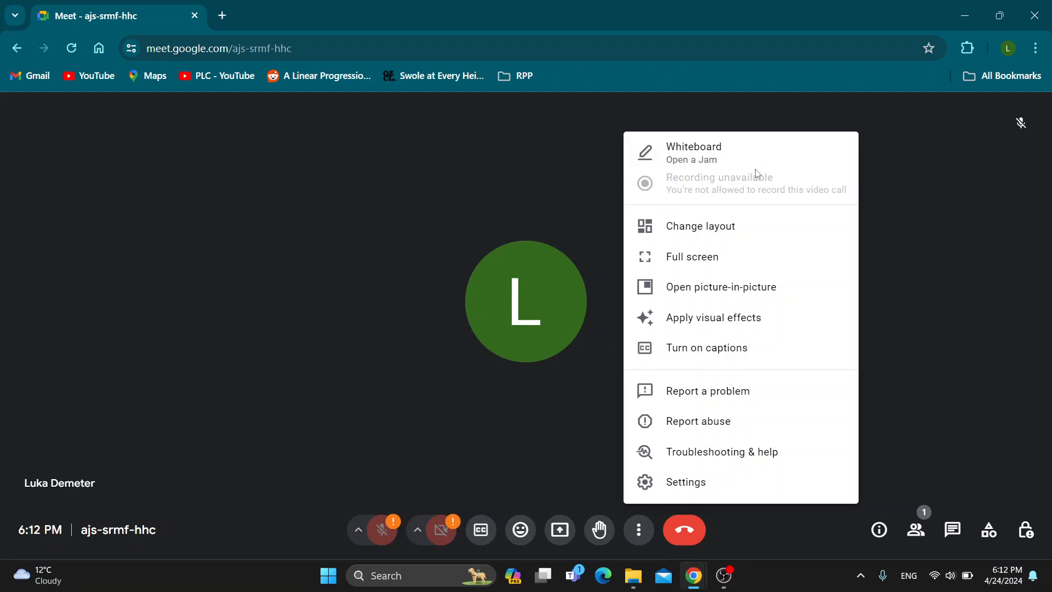
{"action": "mouse_move", "coordinate": [779, 209]}
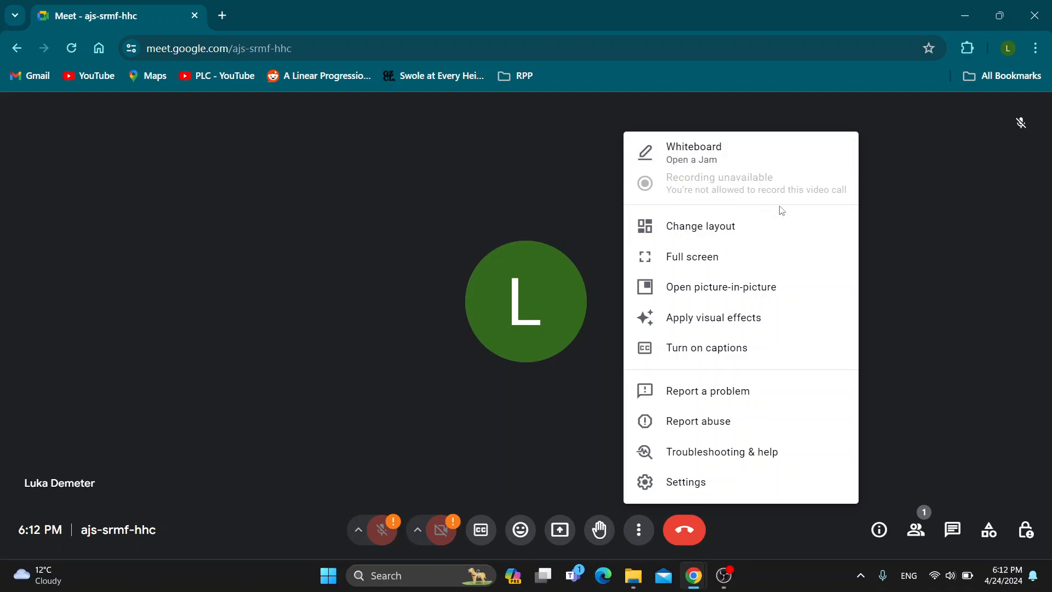
{"action": "mouse_move", "coordinate": [692, 197]}
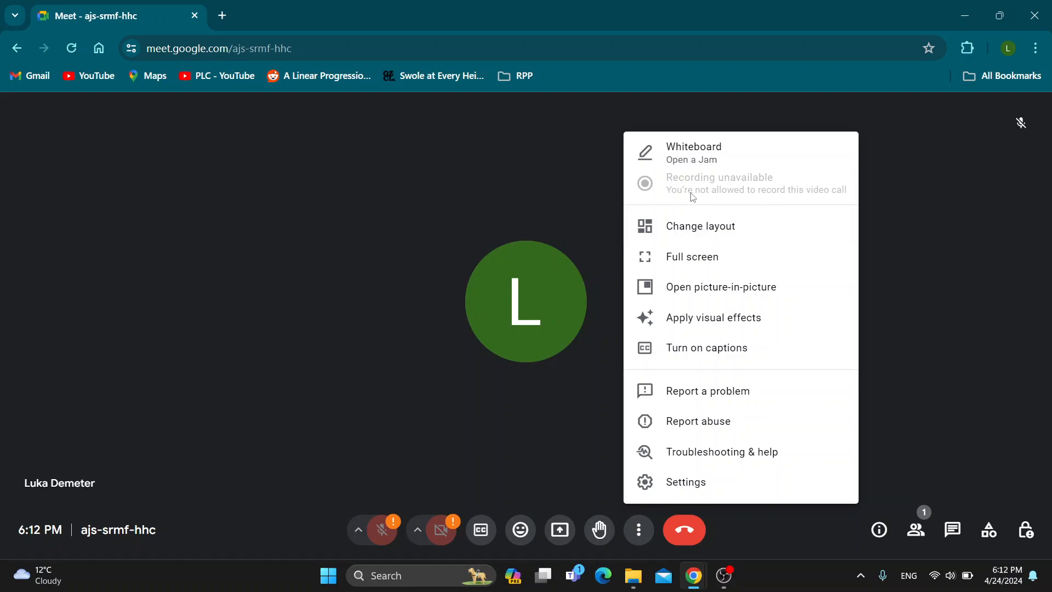
{"action": "mouse_move", "coordinate": [776, 206]}
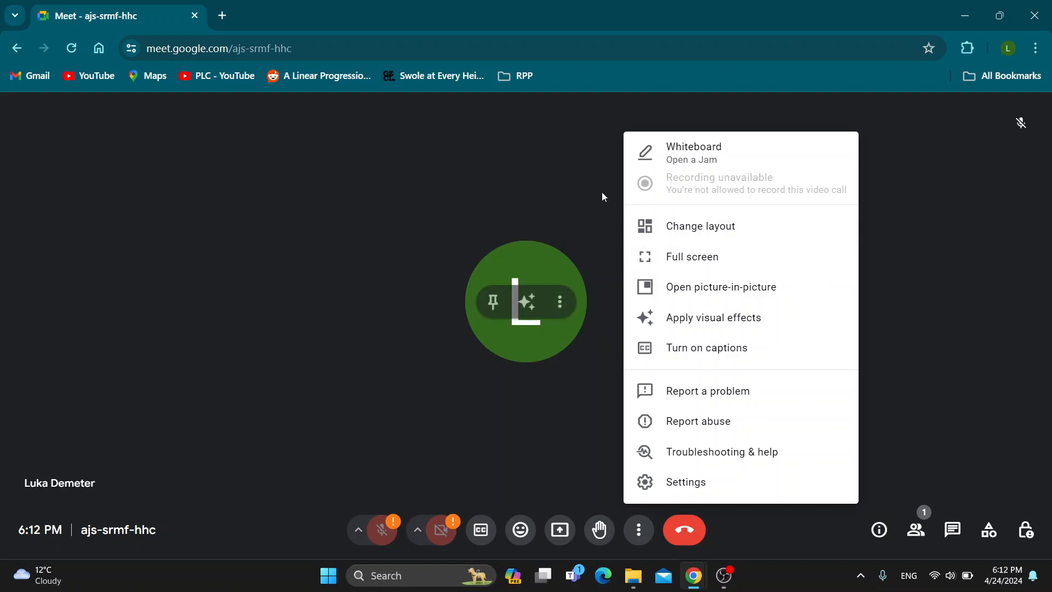
{"action": "left_click", "coordinate": [656, 425]}
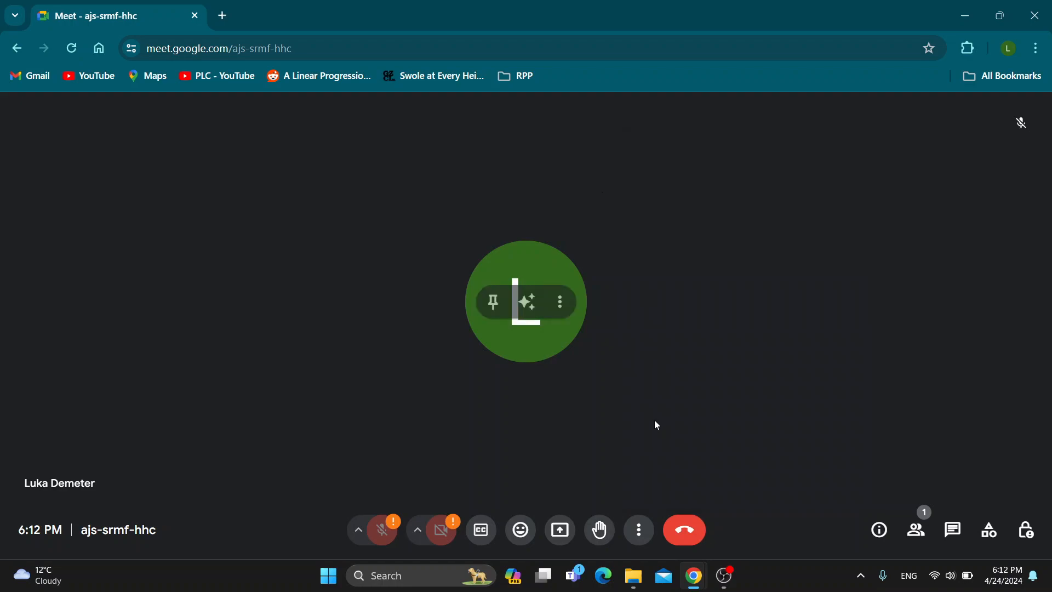
{"action": "mouse_move", "coordinate": [680, 534]}
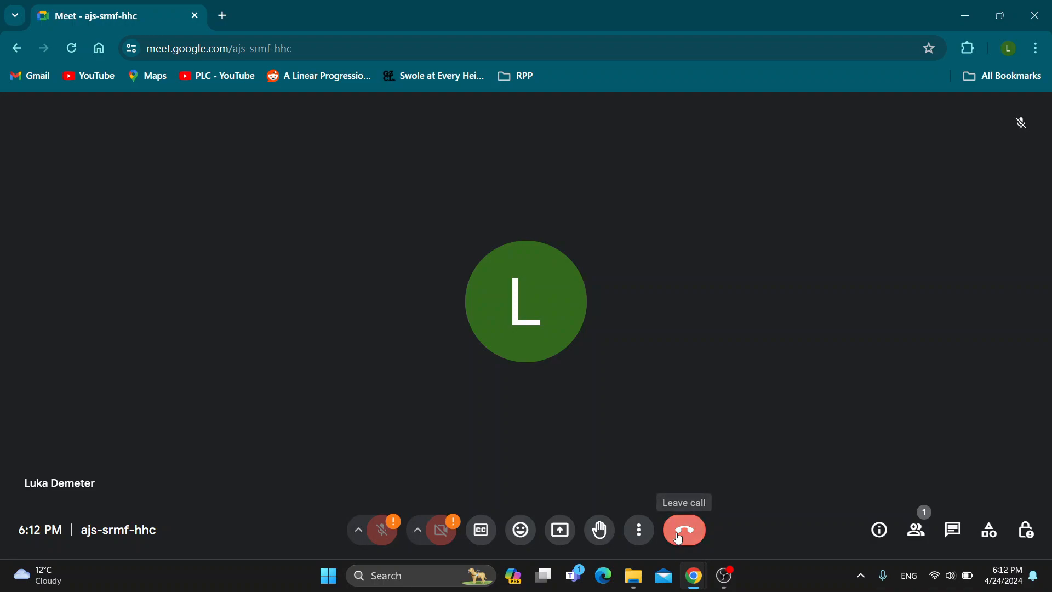
- Leave the call and return to the Meet home screen
{"action": "left_click", "coordinate": [683, 530]}
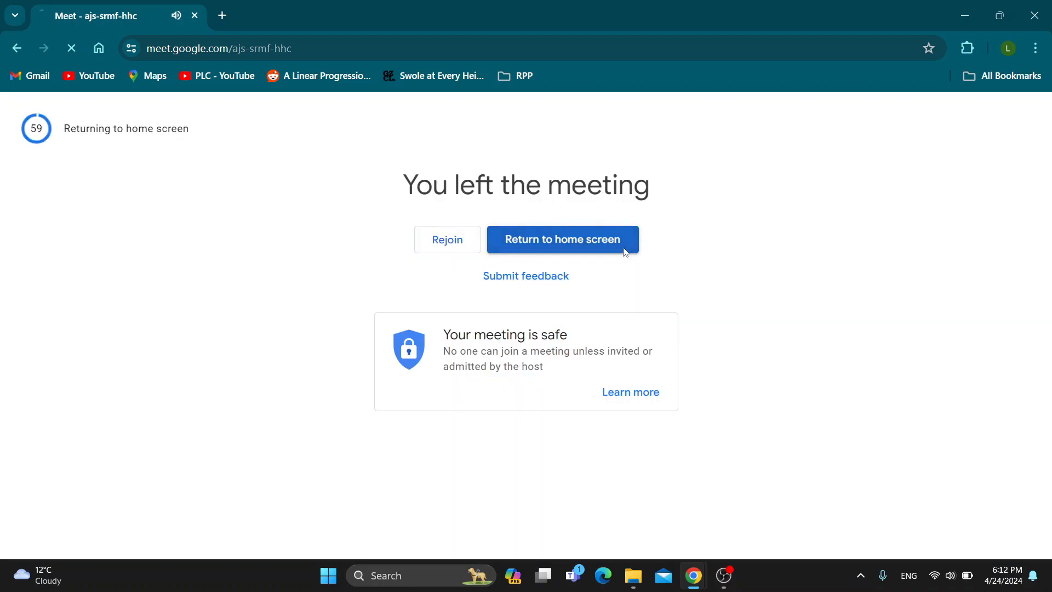
{"action": "left_click", "coordinate": [563, 238]}
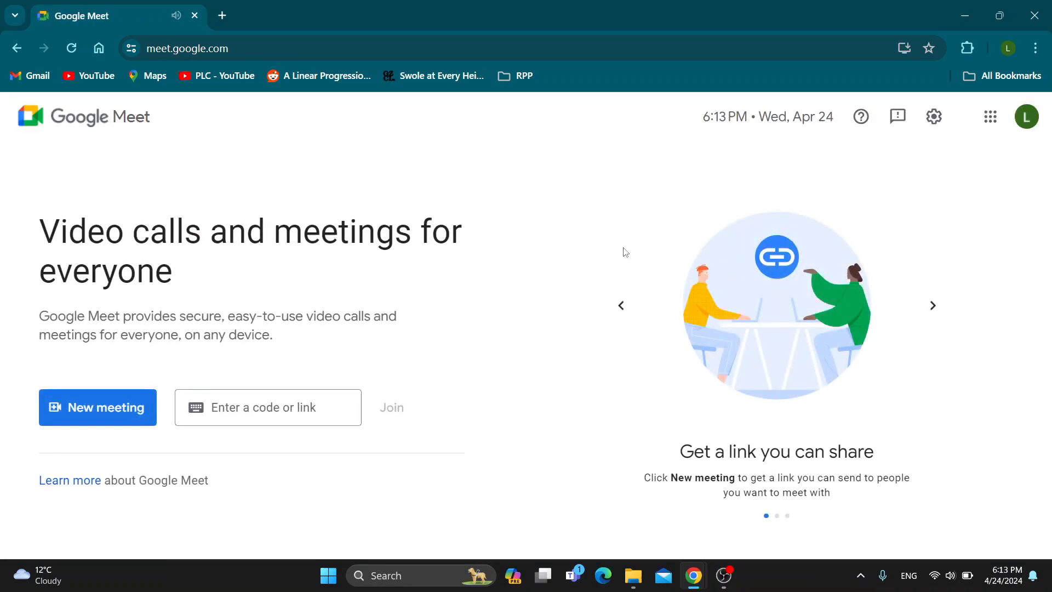